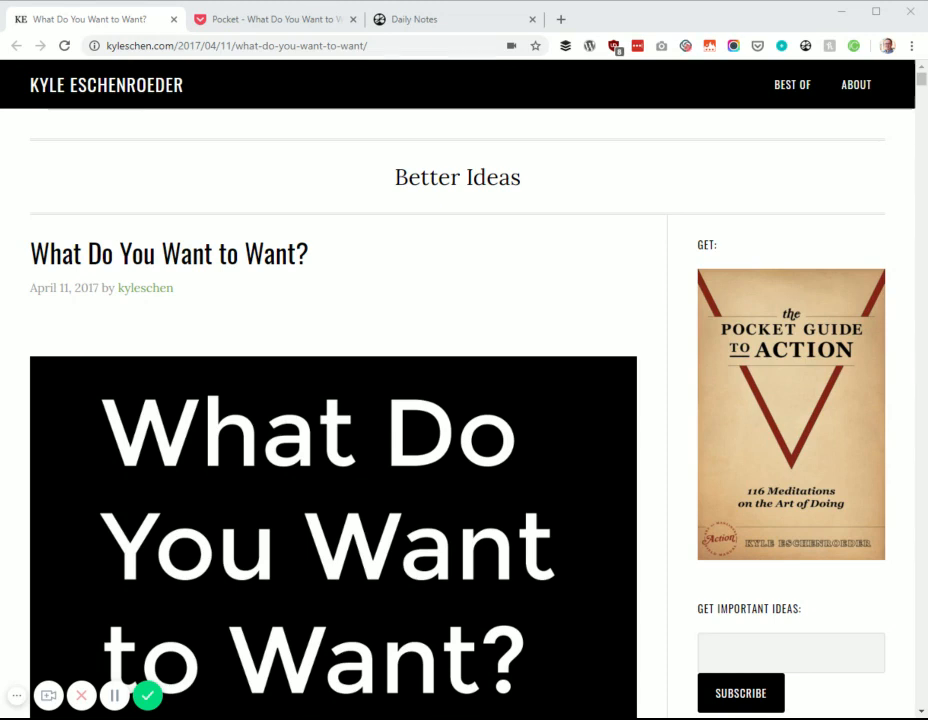
- Switch to the Pocket copy of What Do You Want to Want? and scroll through the article
scroll(down, 3)
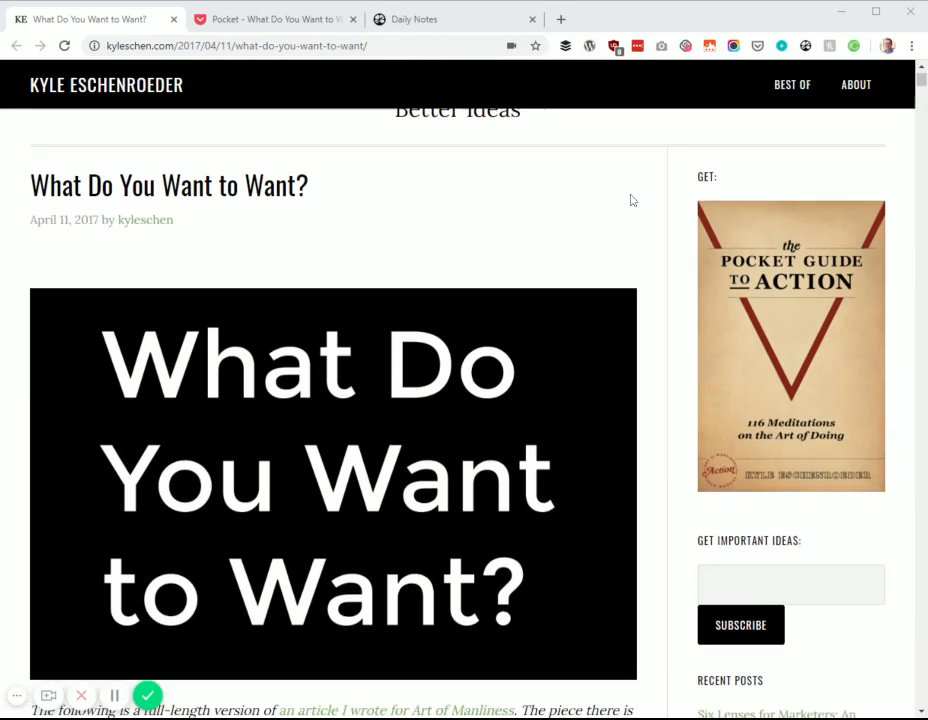
scroll(up, 3)
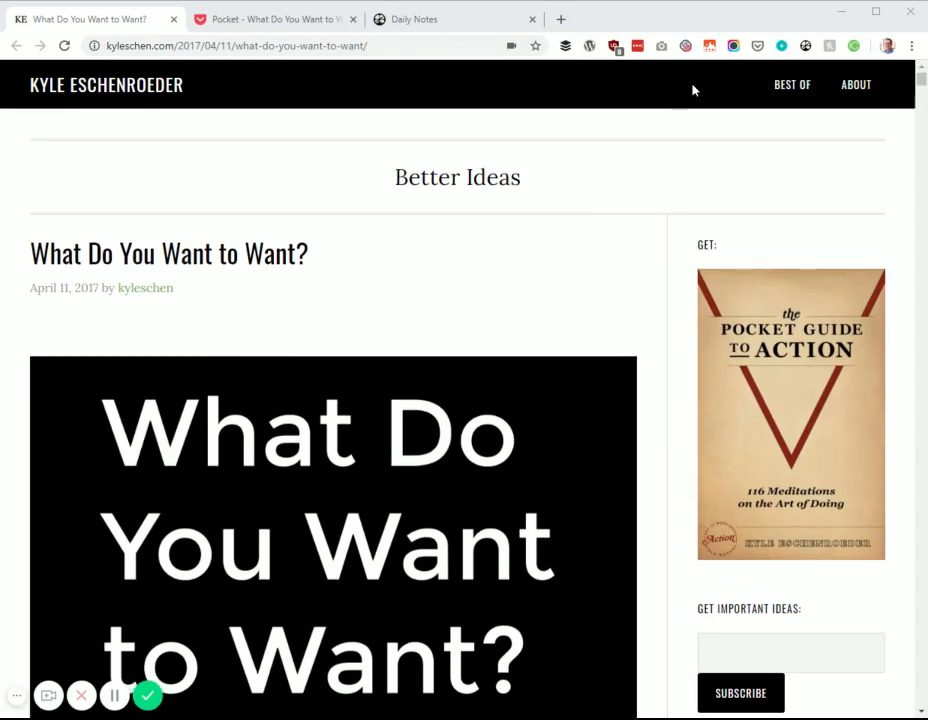
mouse_move(454, 246)
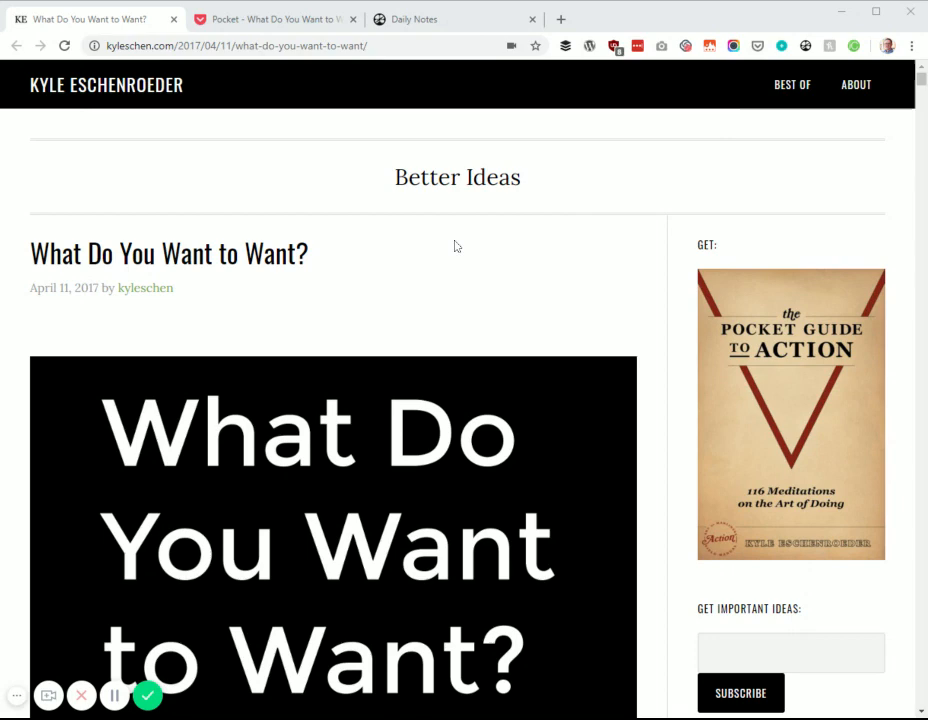
click(270, 20)
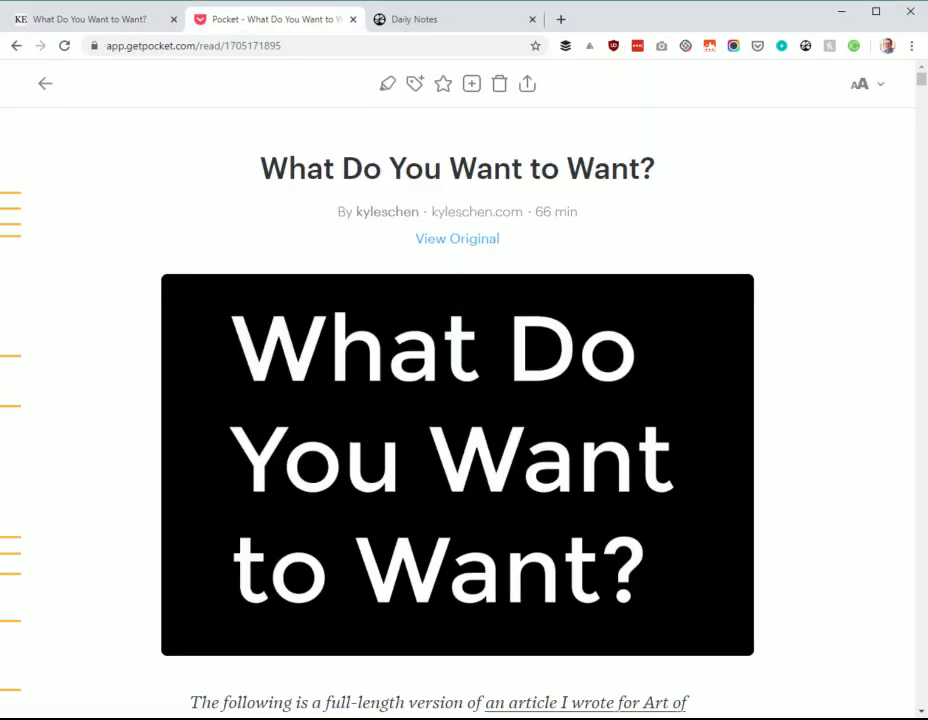
scroll(down, 3)
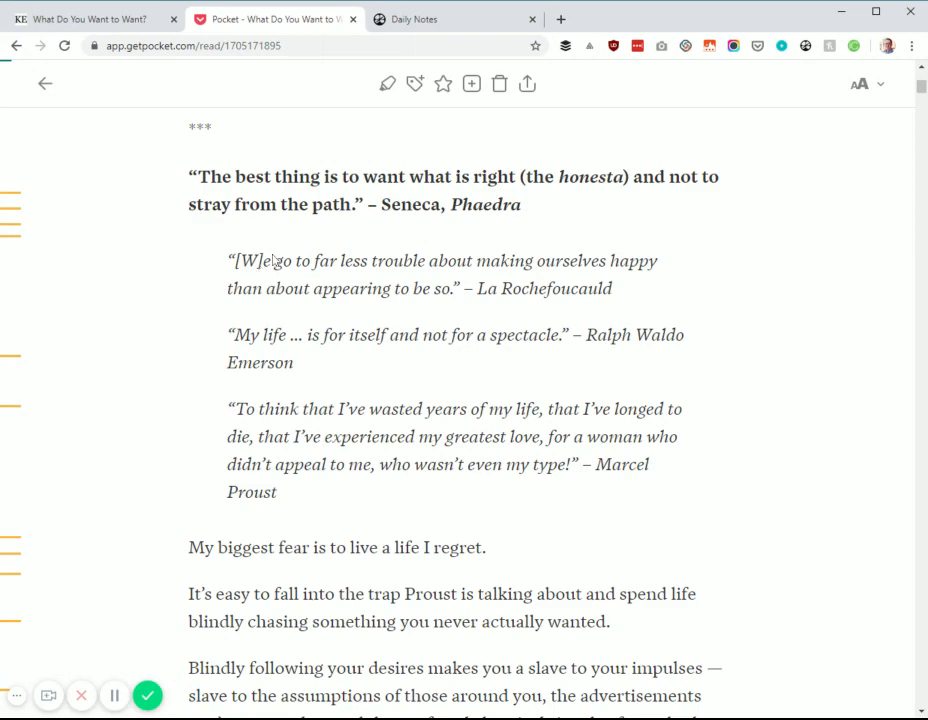
scroll(down, 3)
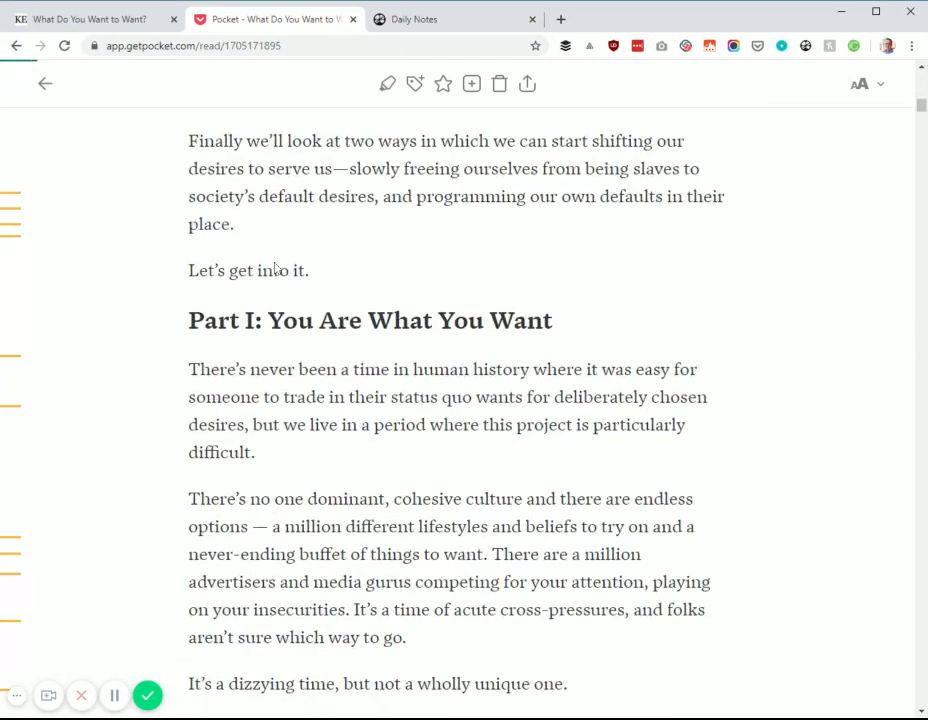
scroll(down, 3)
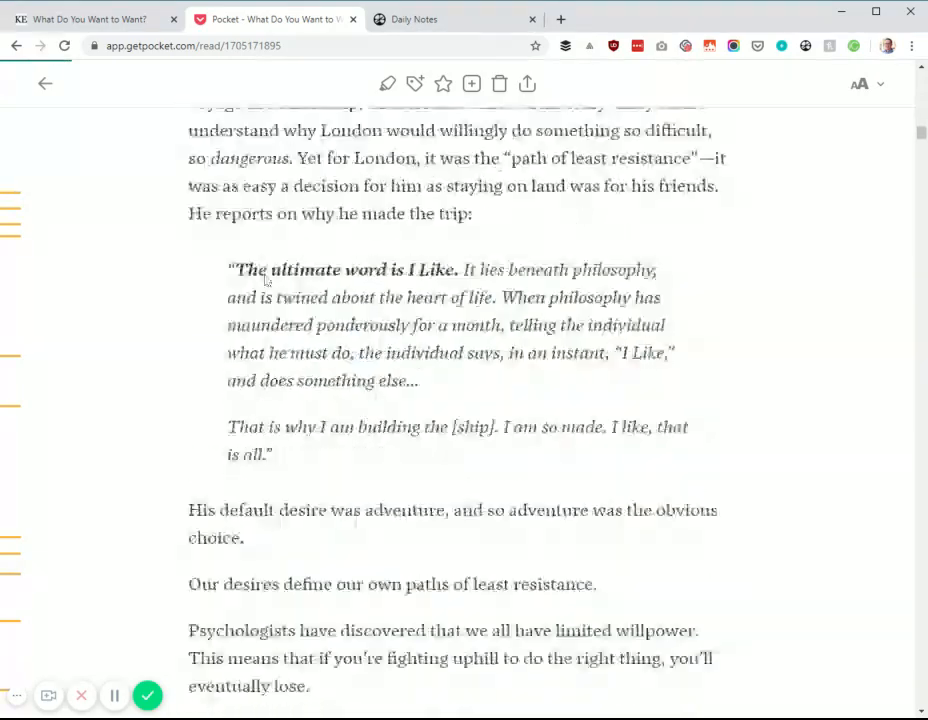
scroll(down, 3)
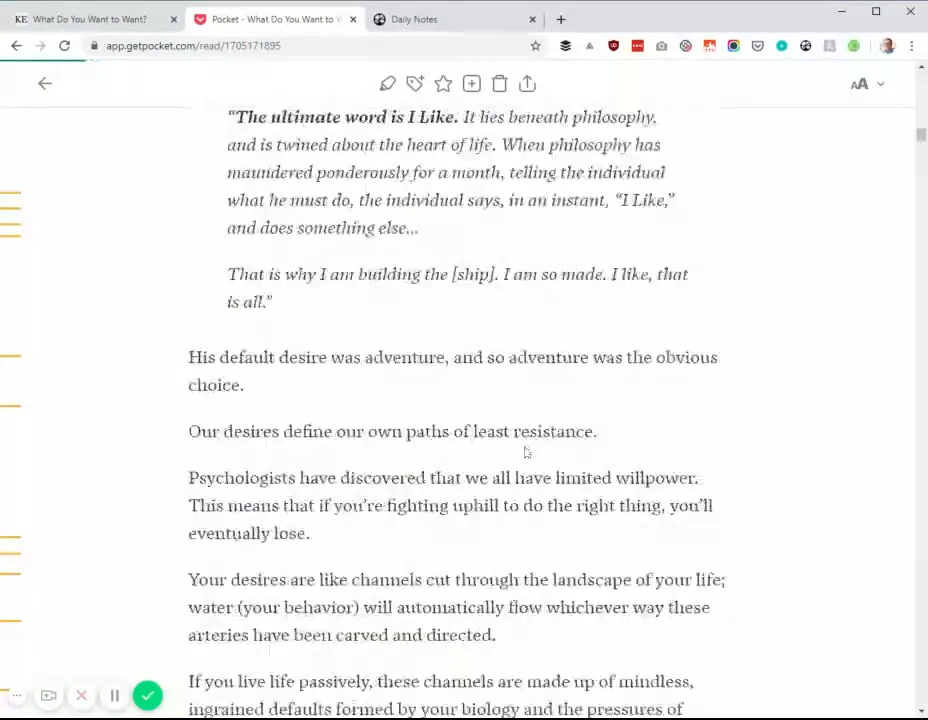
- Review the saved highlights list for the article, then hide it again
click(388, 84)
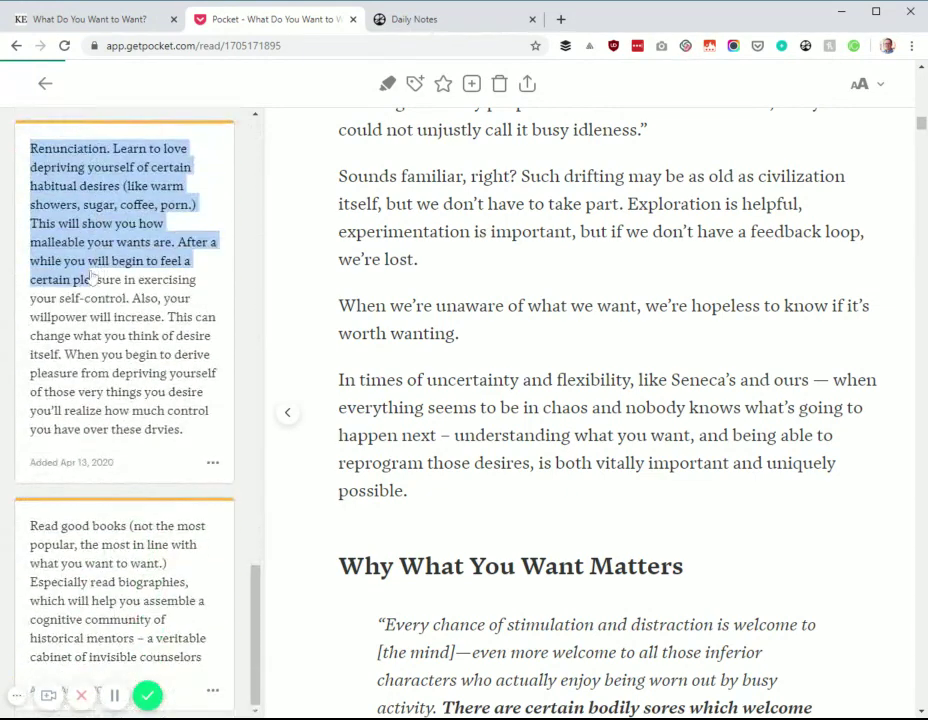
click(288, 412)
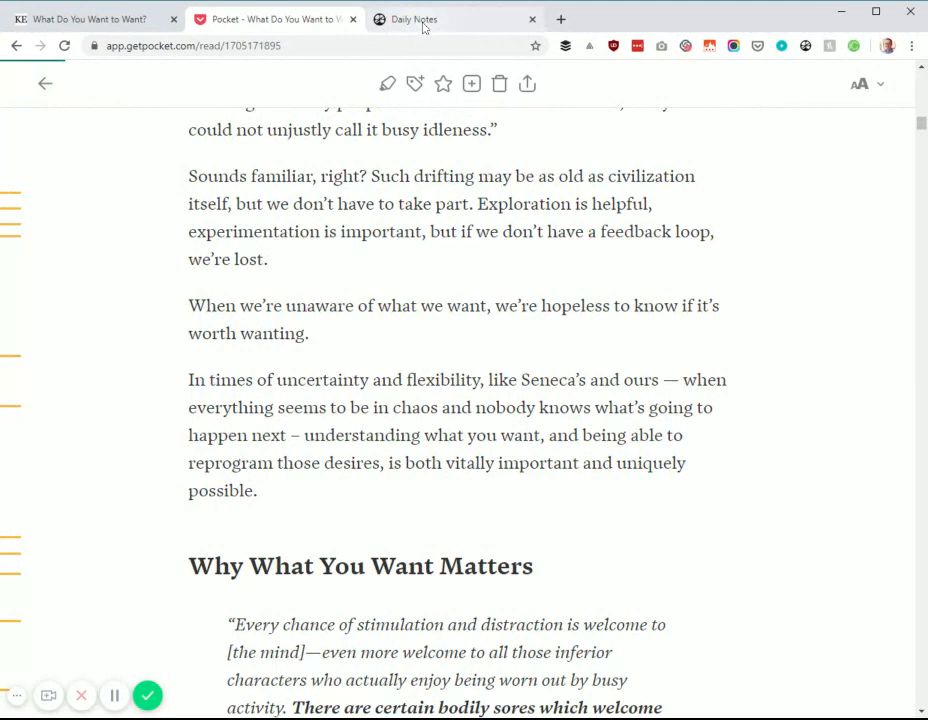
- Write 'I read [[What Do You Want To Want?]]' in the May 1st daily note and go to that page
click(412, 20)
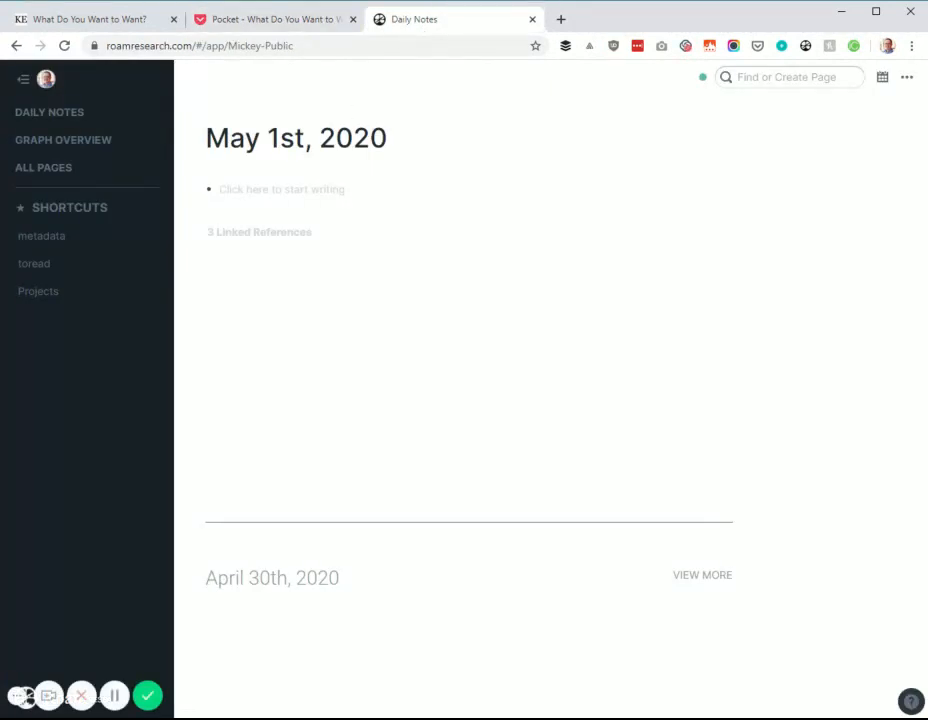
click(282, 188)
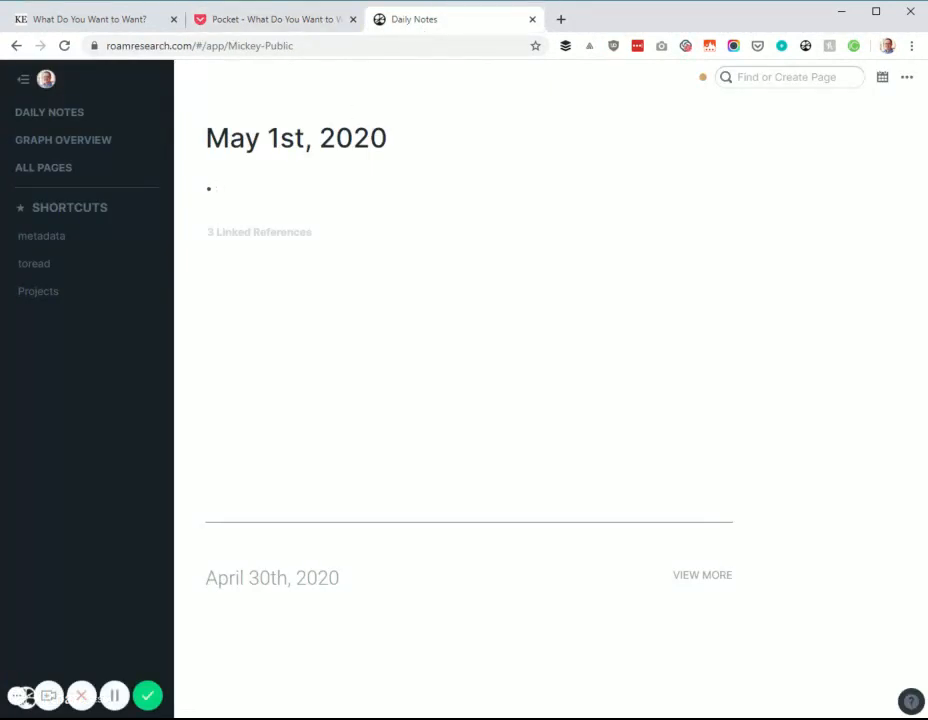
text(I read [[What Do You Want)
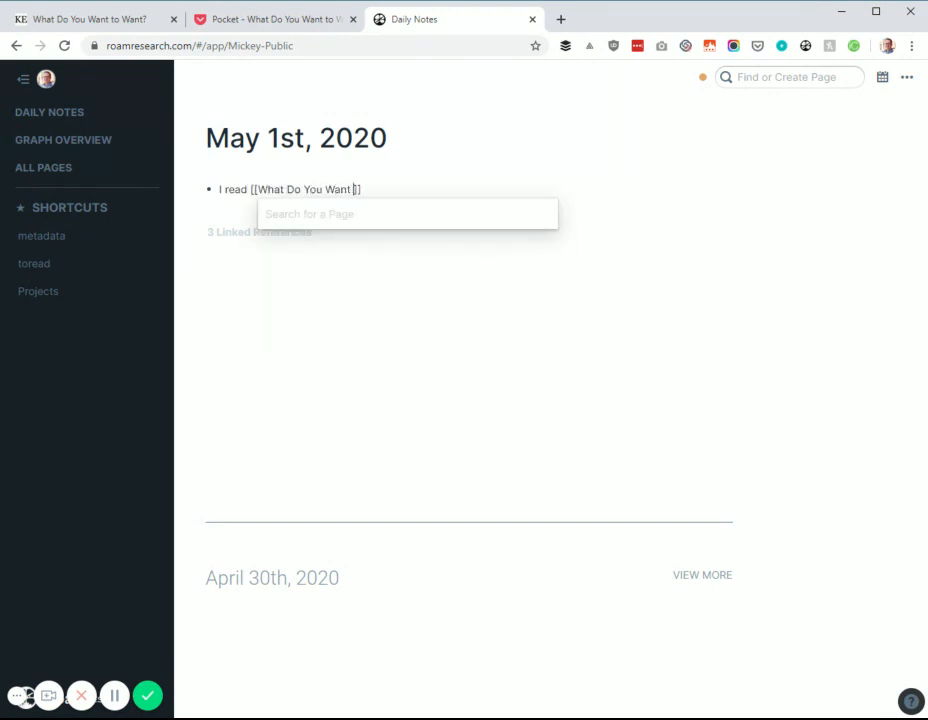
text(To W)
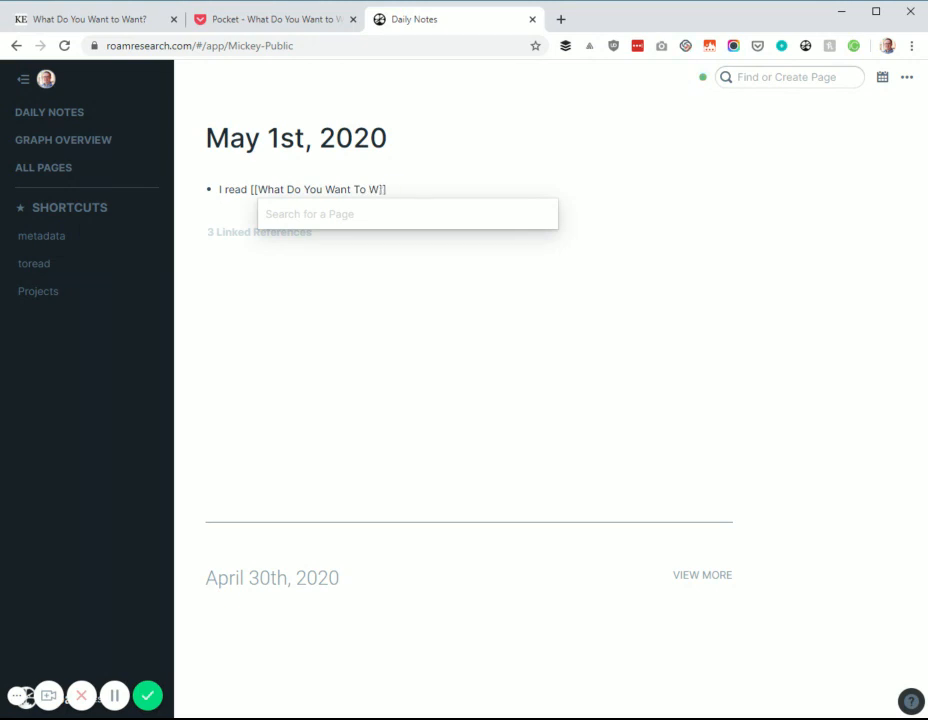
text(ant?)
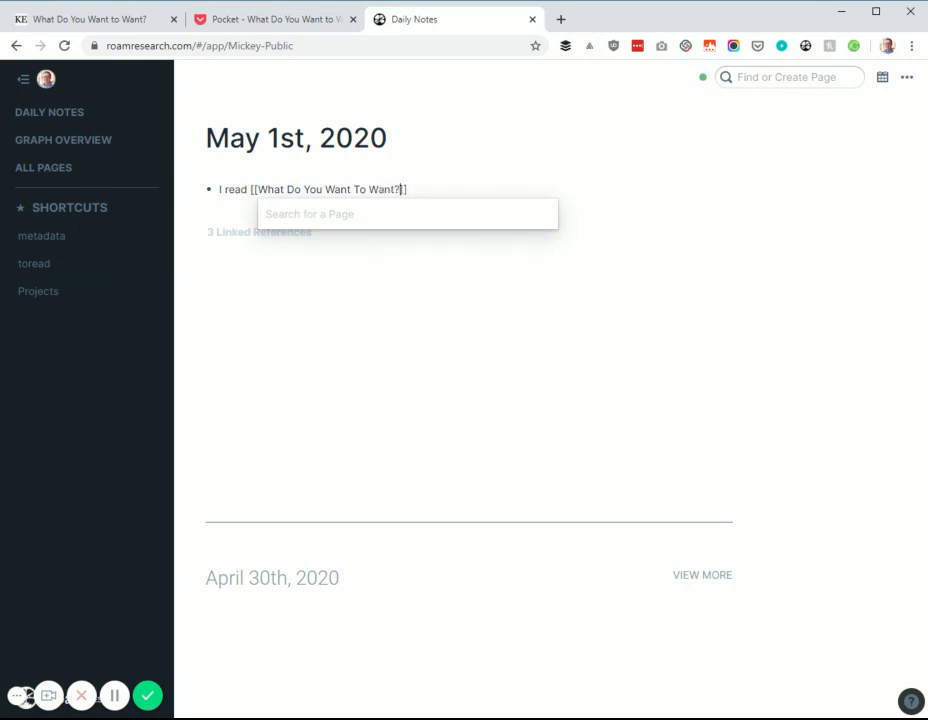
click(330, 188)
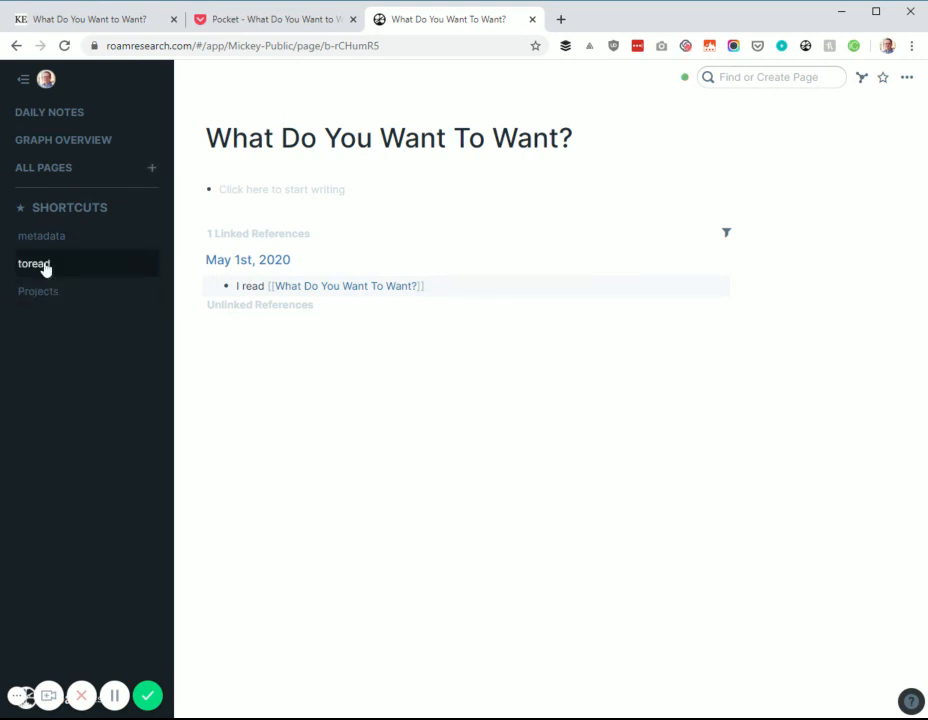
- Insert the Articles metadata template (Author, Topic, Tags #article, URL, Content, Summary) into the page
click(40, 236)
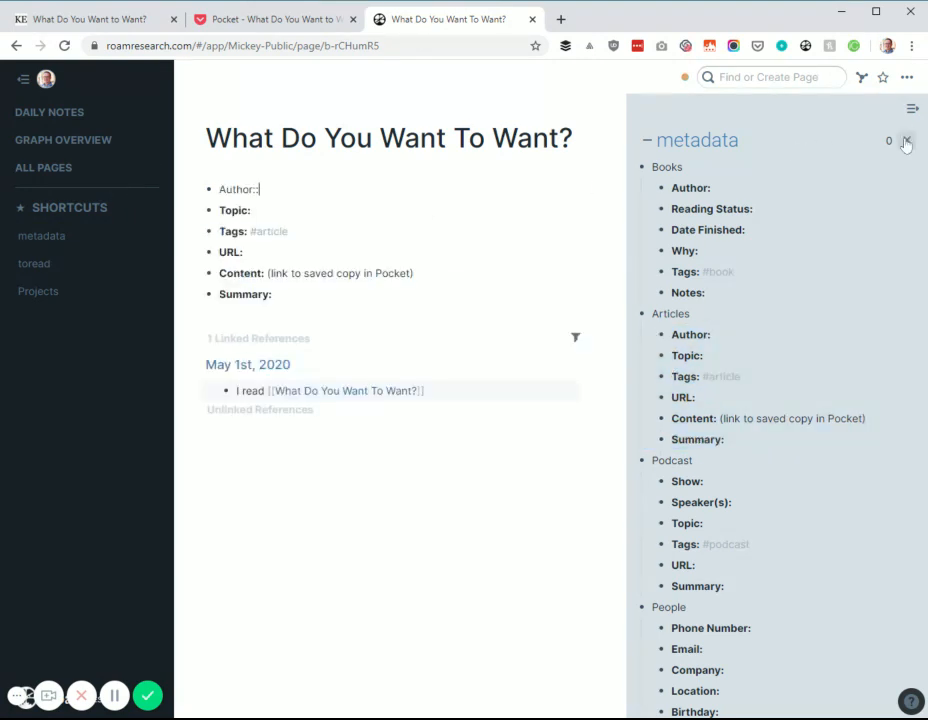
click(906, 140)
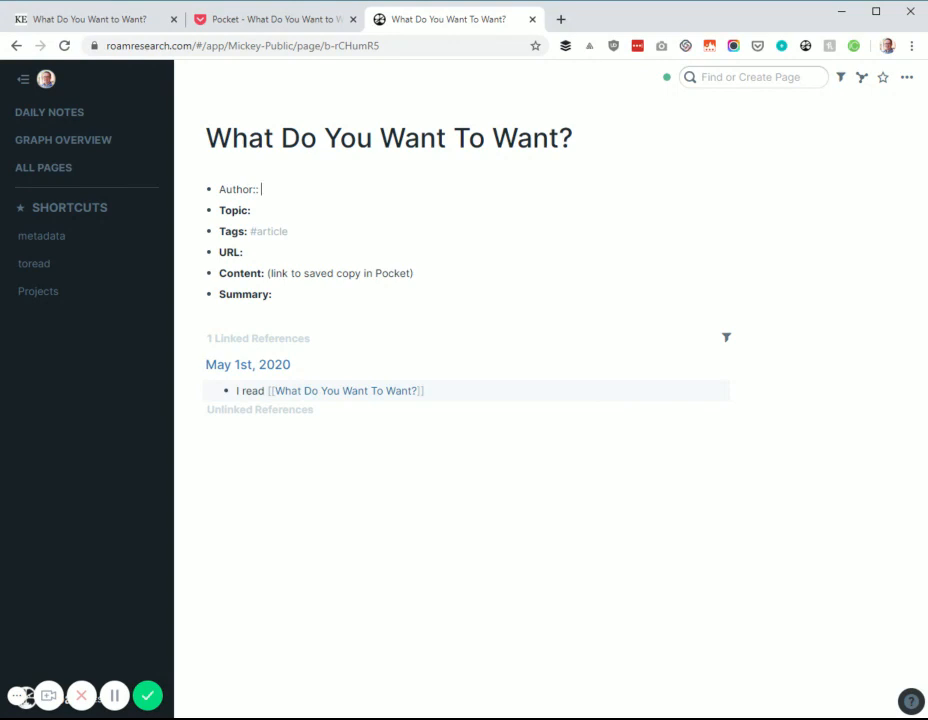
- Fill in Author as Kyle Eschenroeder and the Topic tag
text(Kyle Eschenroeder]])
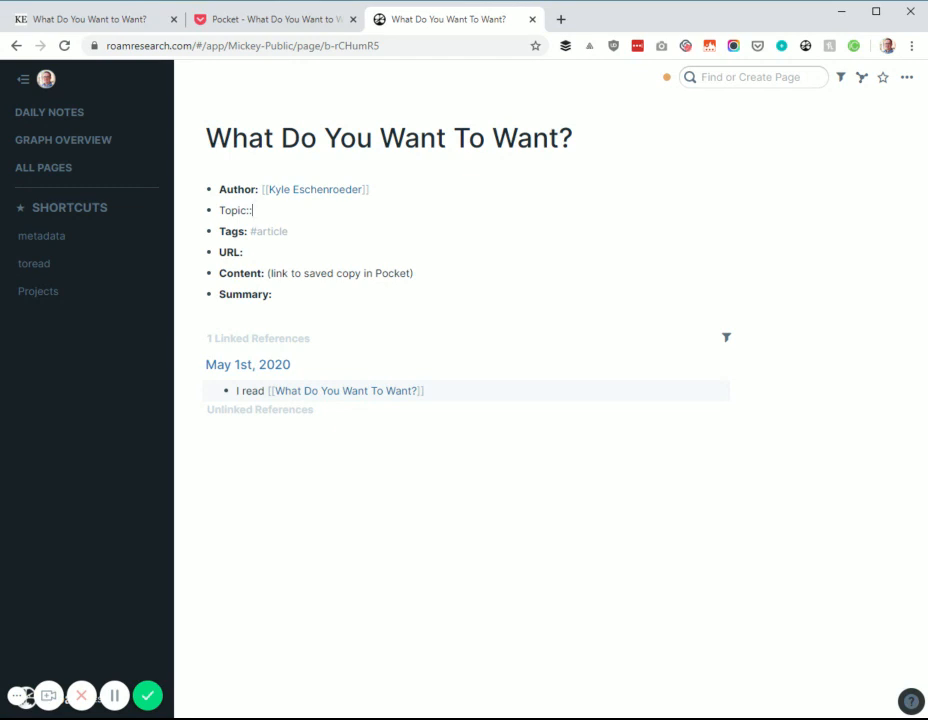
text(#proje)
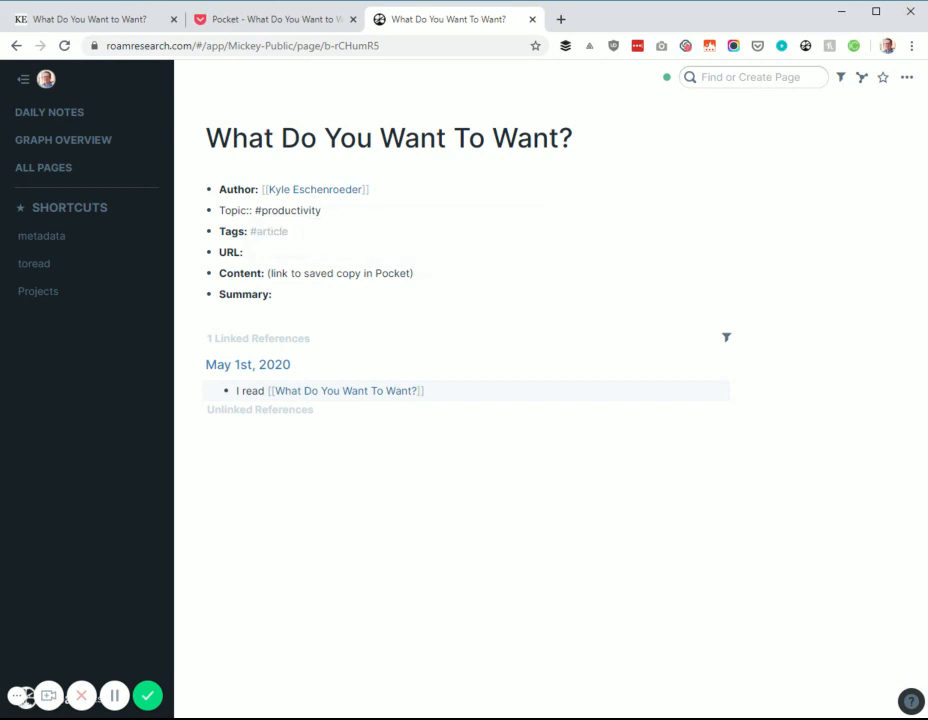
mouse_move(382, 308)
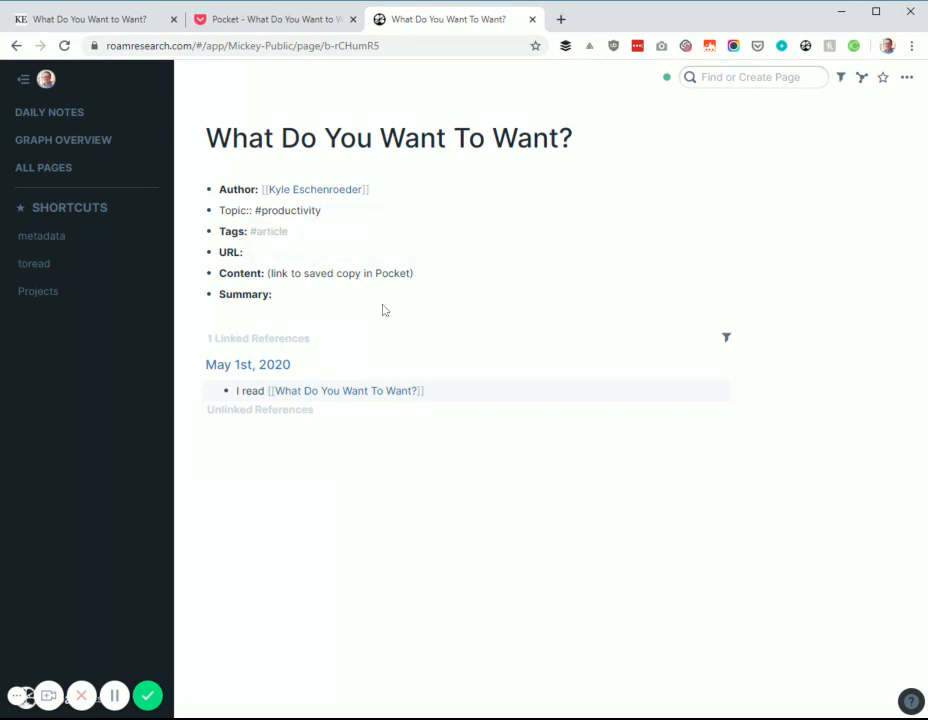
- Fill the URL attribute with the article's address copied from the Pocket reader tab
click(242, 252)
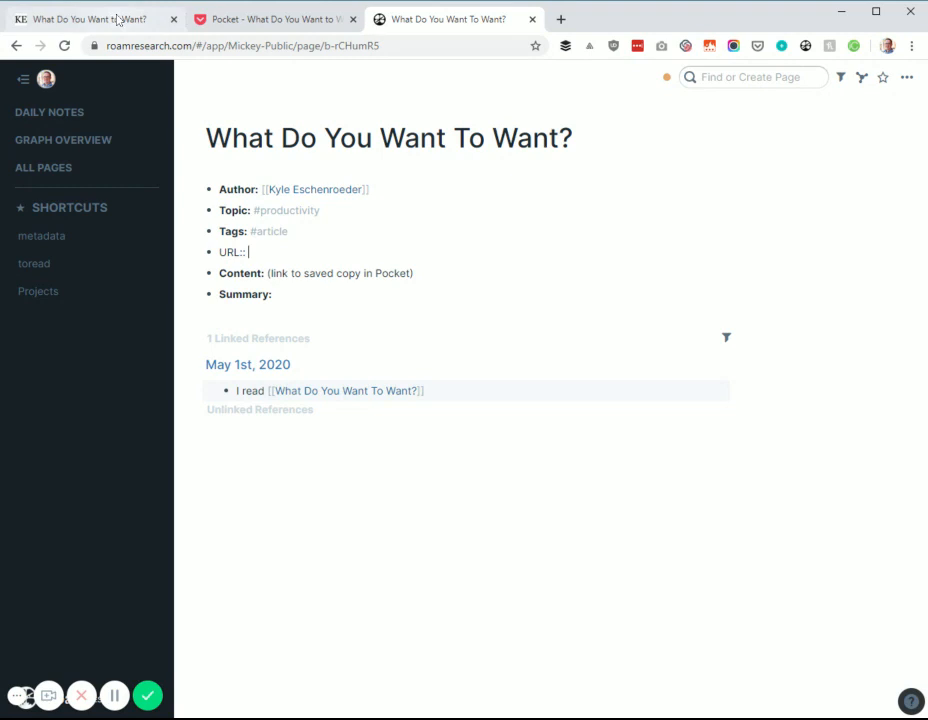
click(450, 18)
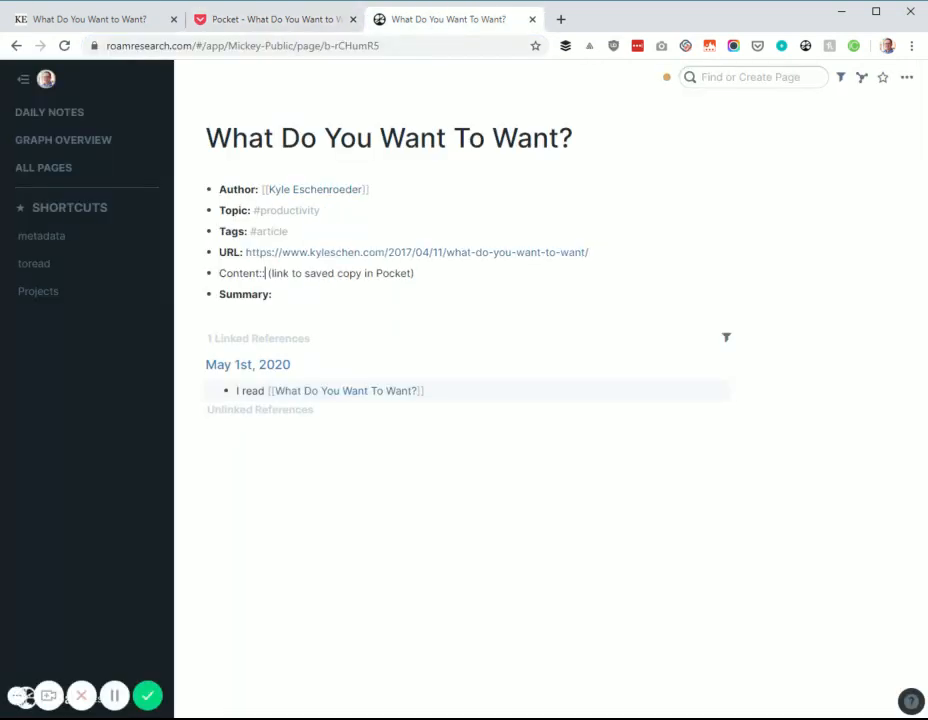
text(https://app.getpocket.com/read/1705171895)
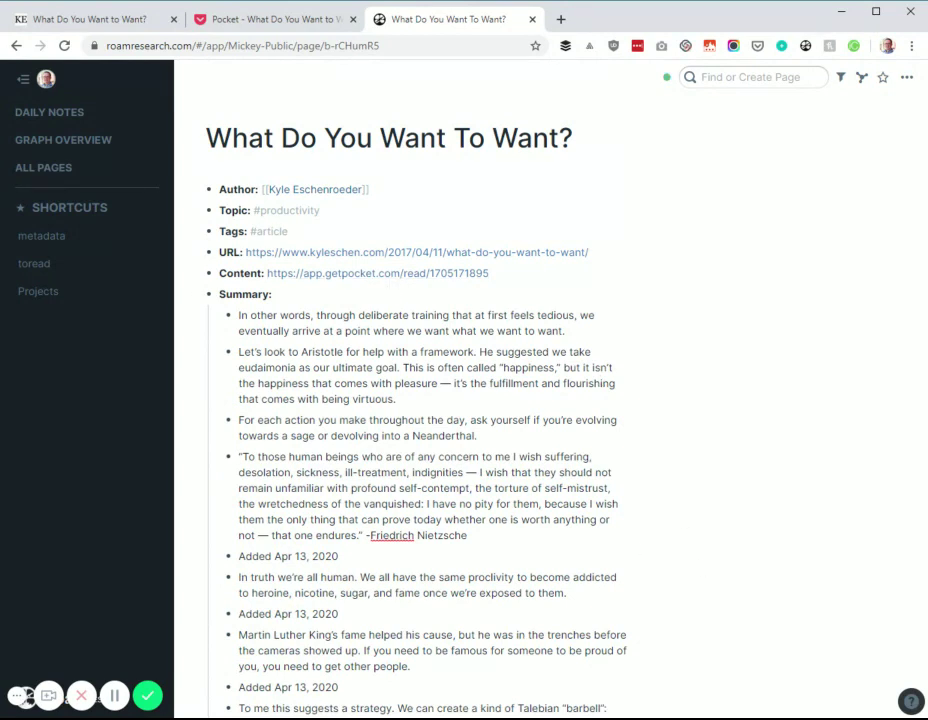
- Link Aristotle and Friedrich Nietzsche as pages and tag Nietzsche's quote #quote
double_click(322, 352)
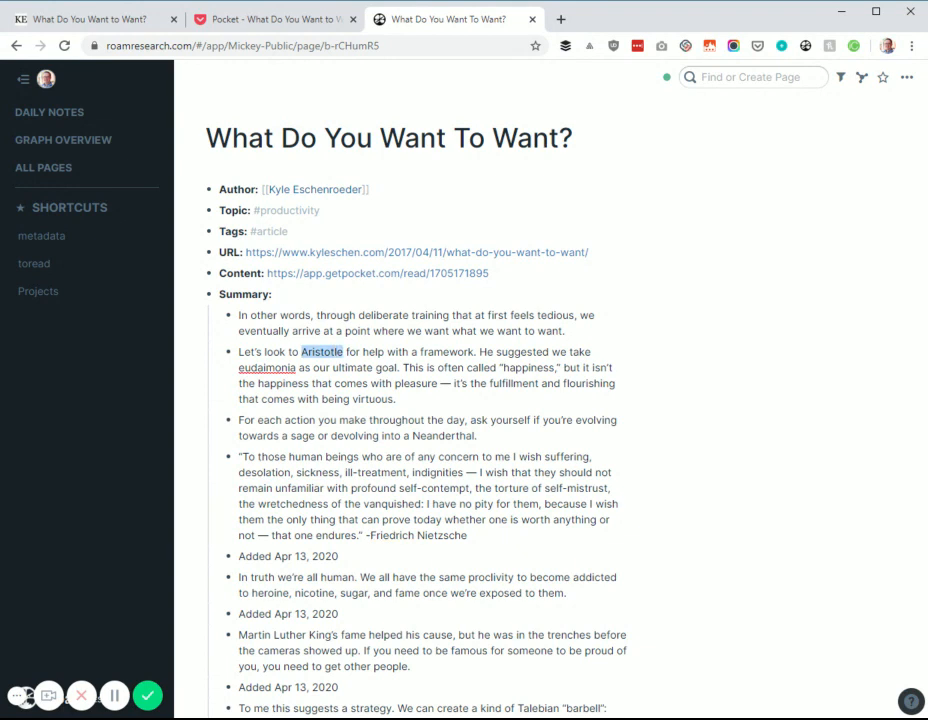
click(322, 352)
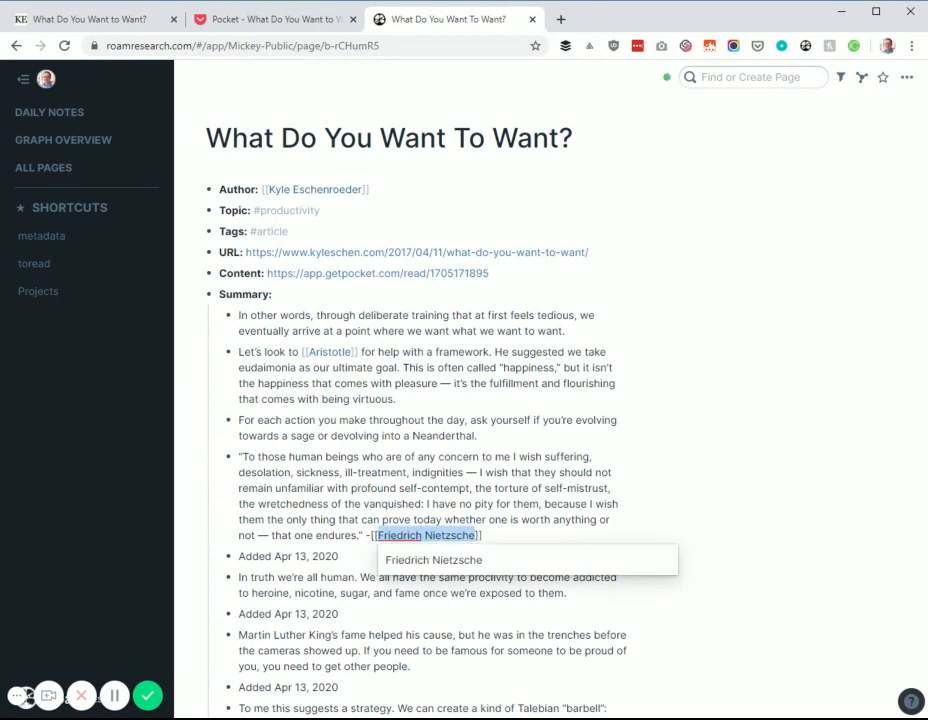
mouse_move(340, 556)
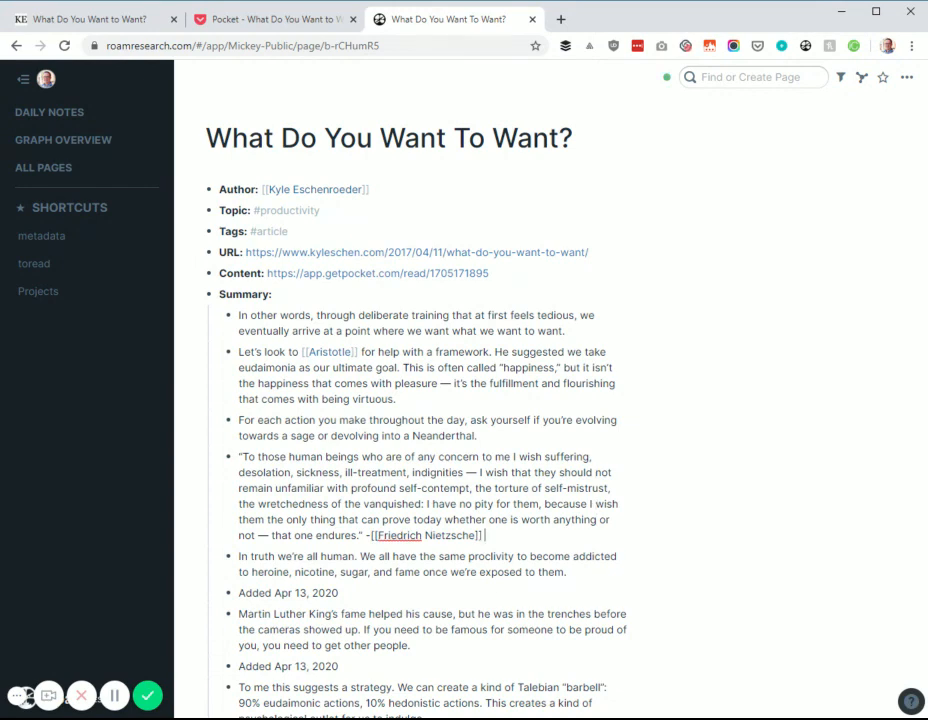
text(#quote)
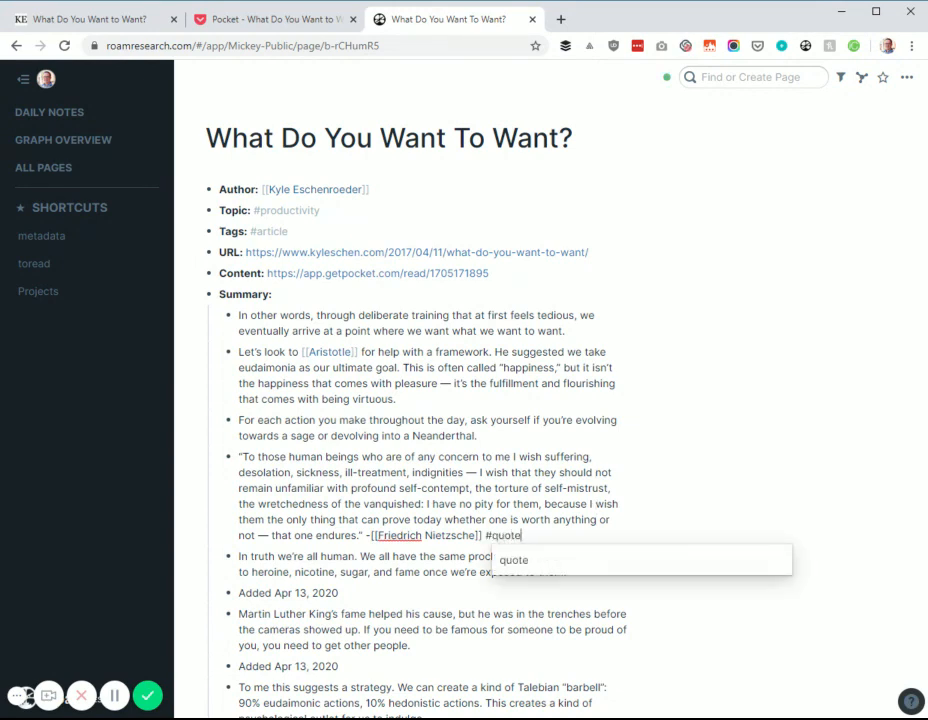
scroll(down, 3)
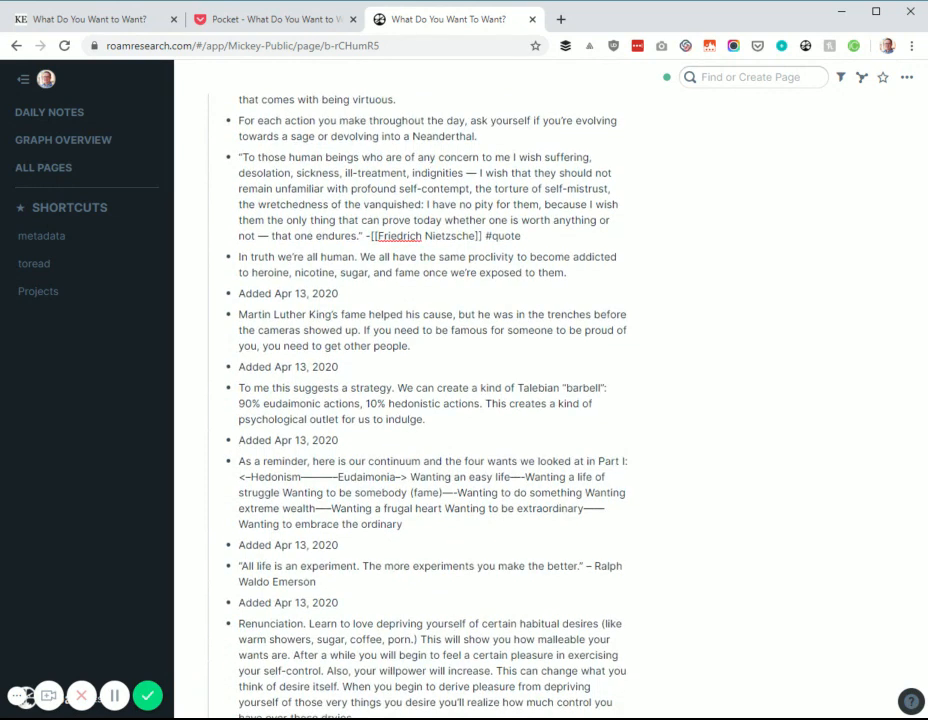
- Make Martin Luther King a linked page and remove the Added date lines
double_click(286, 314)
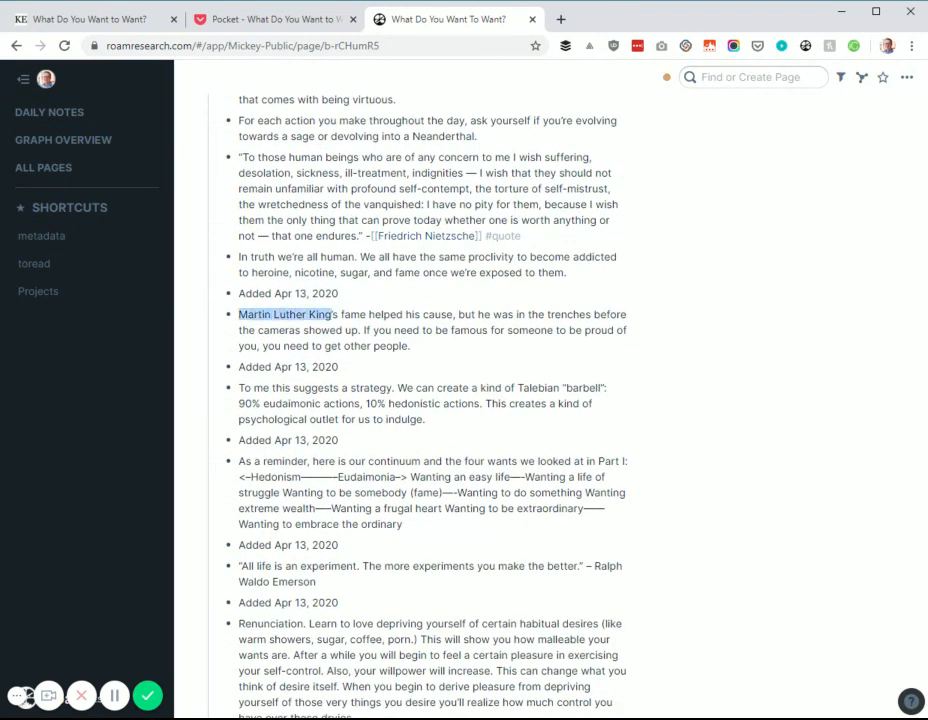
click(286, 314)
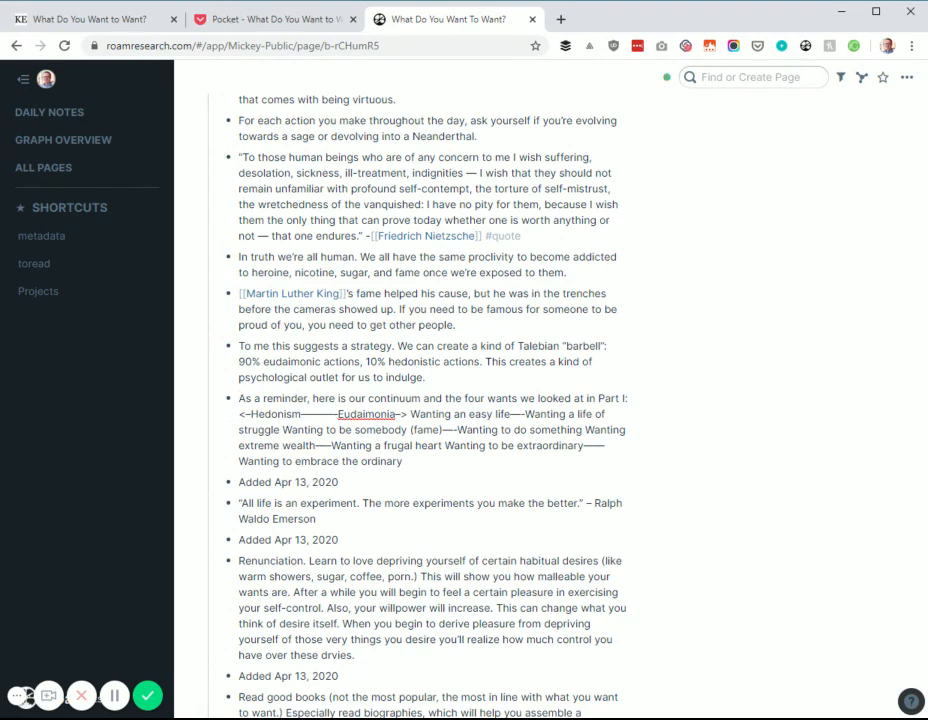
scroll(up, 3)
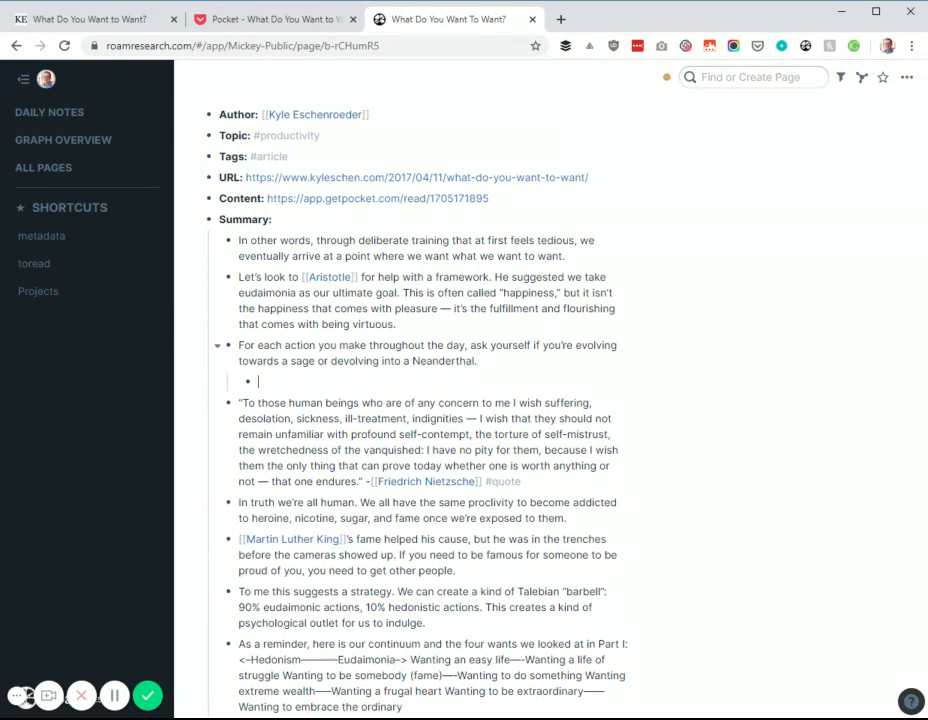
- Link Ralph Waldo Emerson as a page, tag his quote #quote, and clear the leftover Added lines
text(asdf)
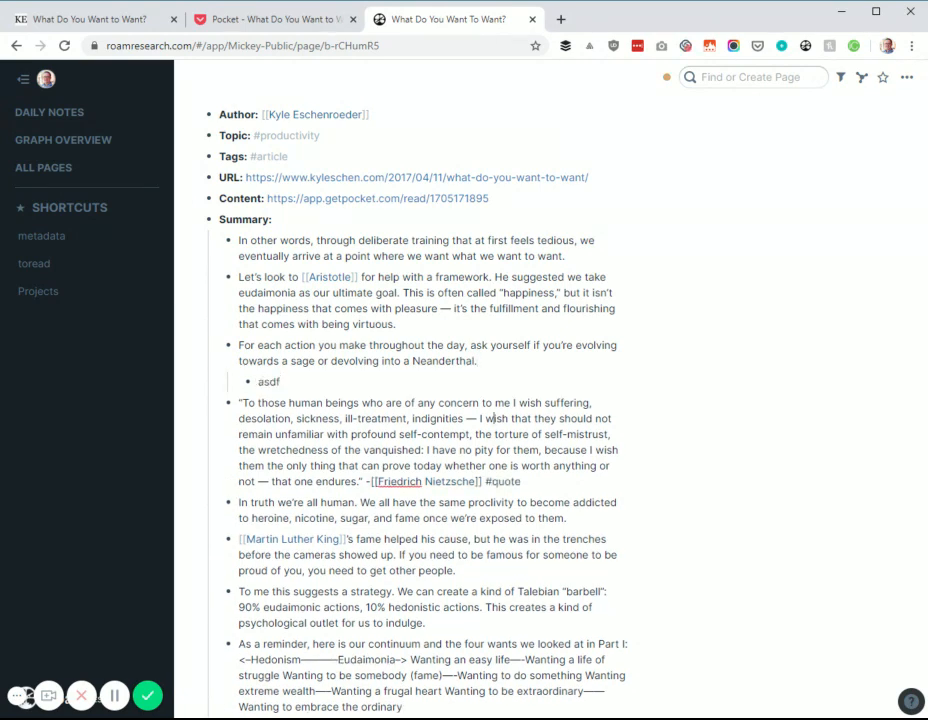
scroll(down, 3)
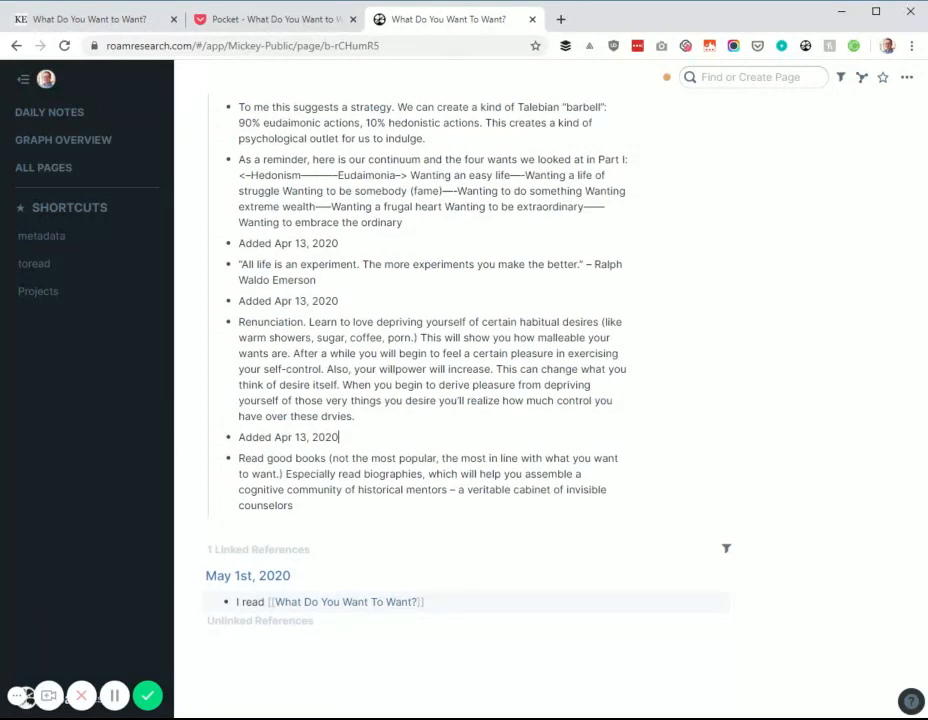
scroll(up, 3)
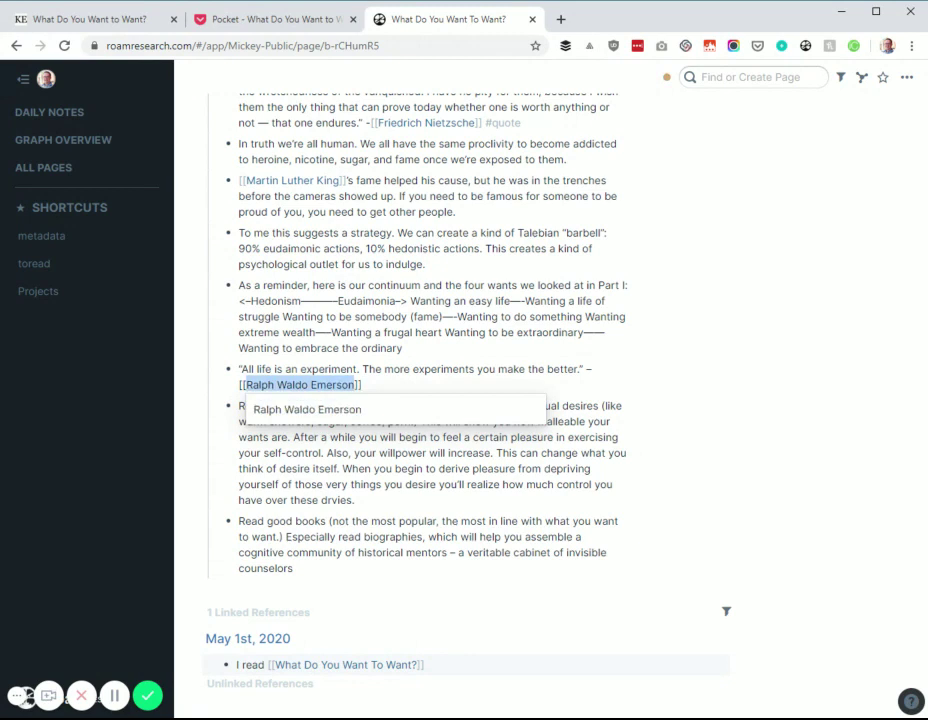
text(#quote)
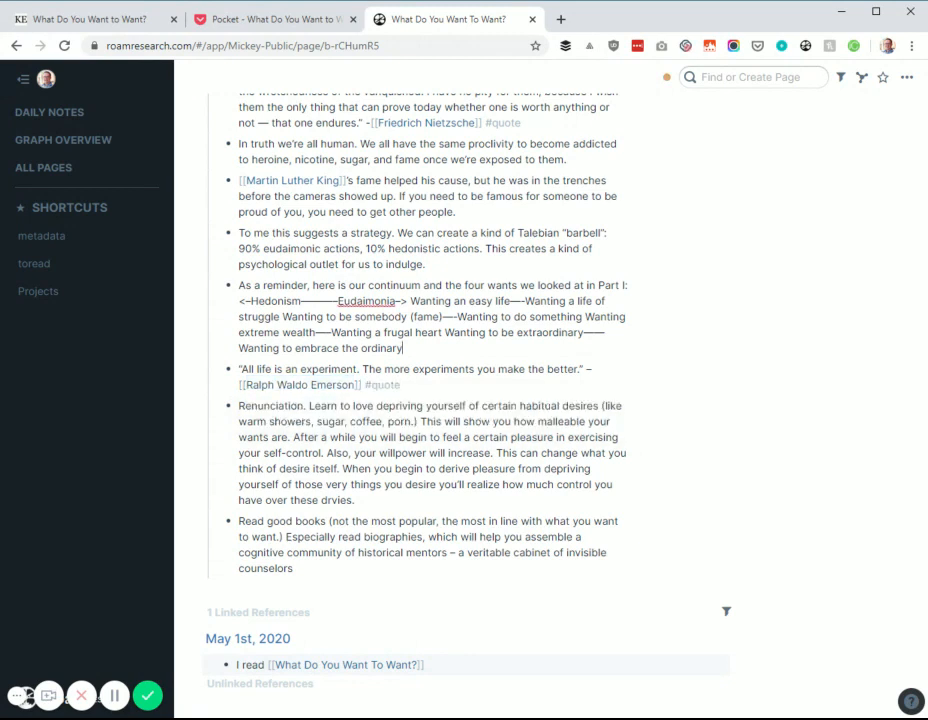
scroll(up, 3)
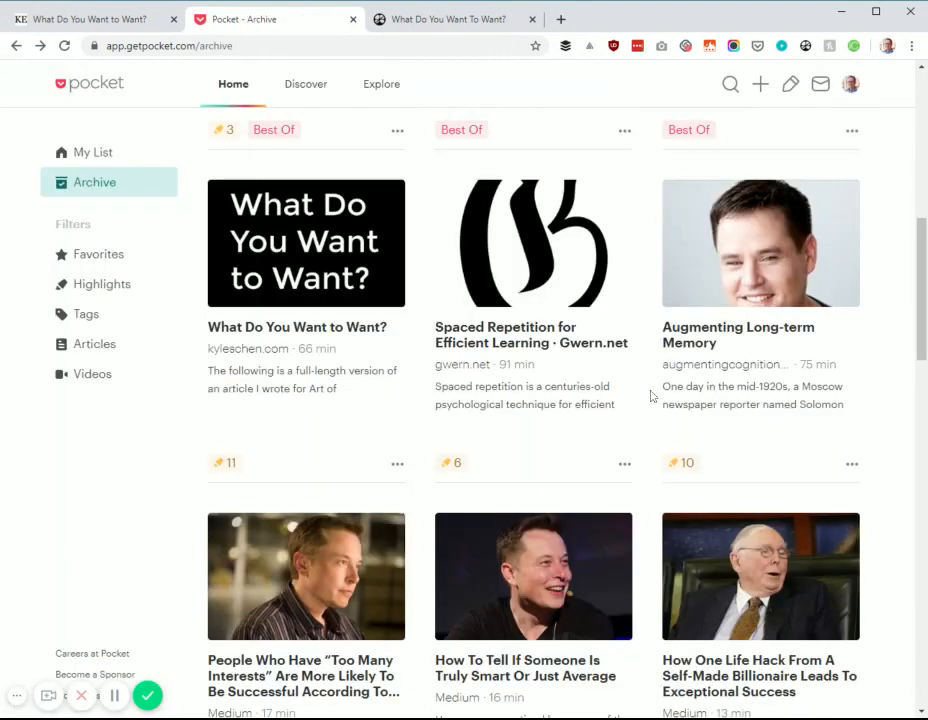
- Return from the Pocket archive tab to the Roam page and review the cleaned highlights
click(452, 20)
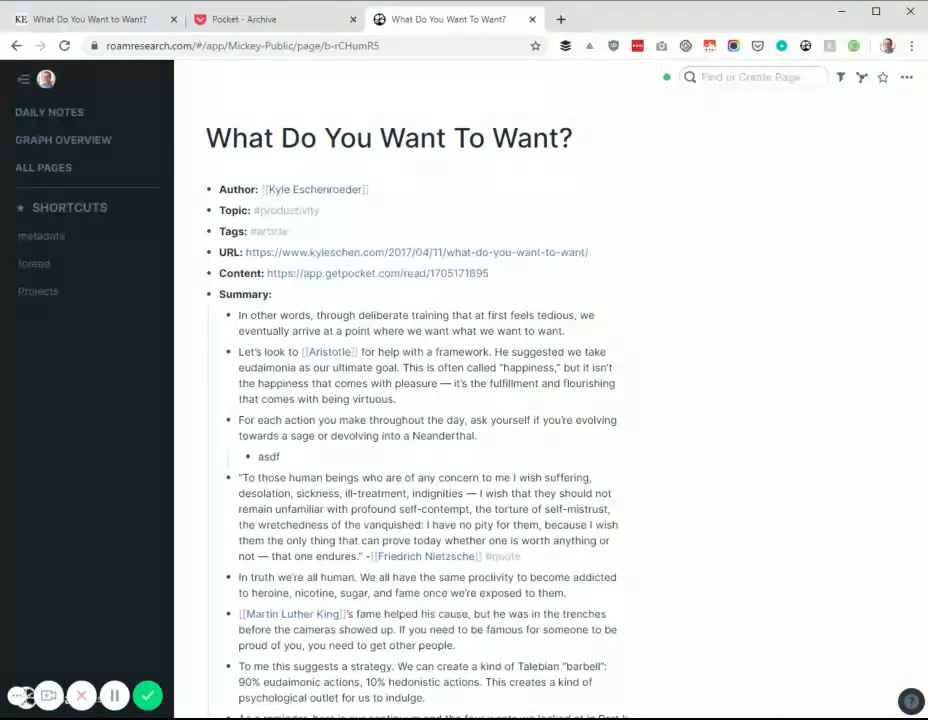
scroll(down, 3)
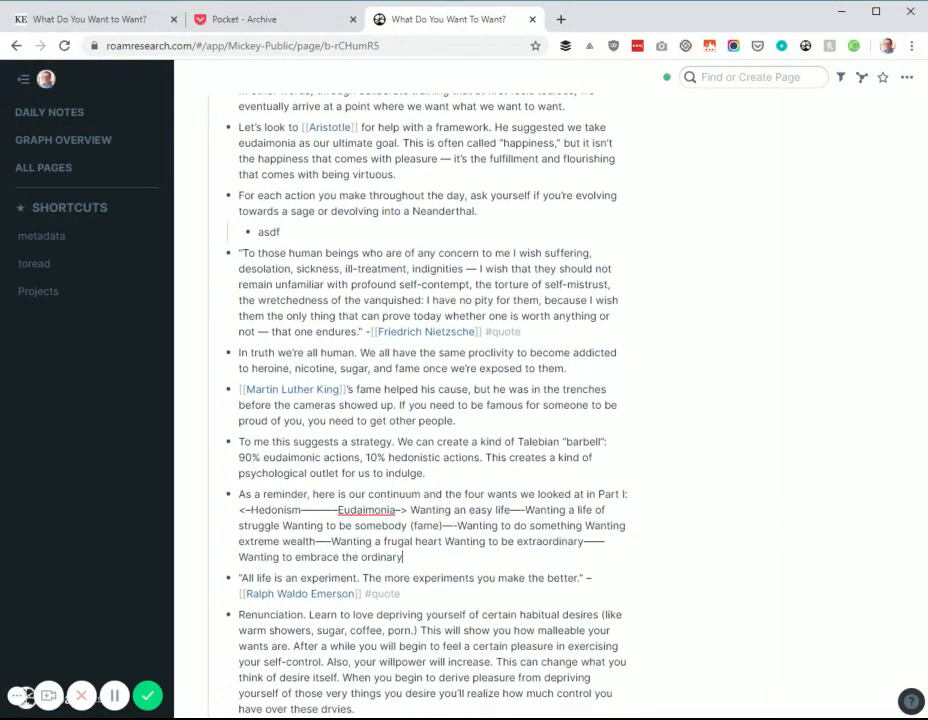